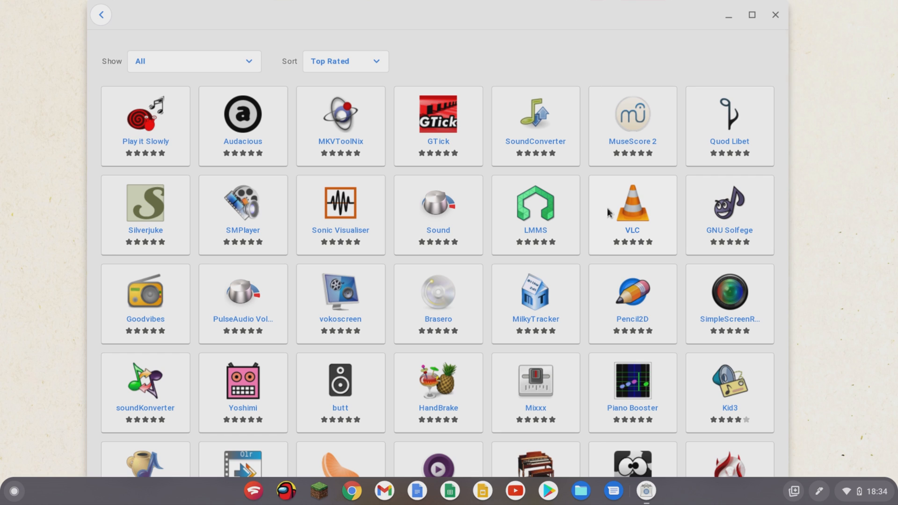
{"action": "scroll", "scroll_direction": "down", "scroll_amount": 3}
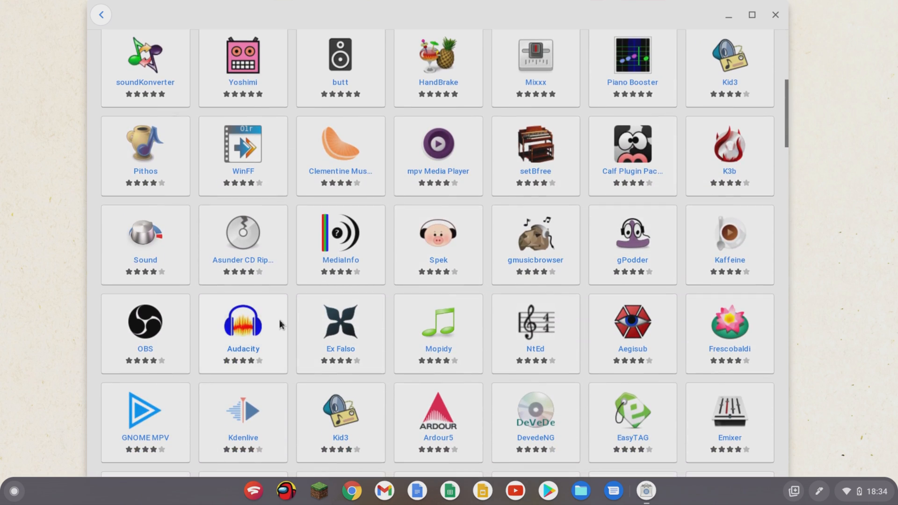